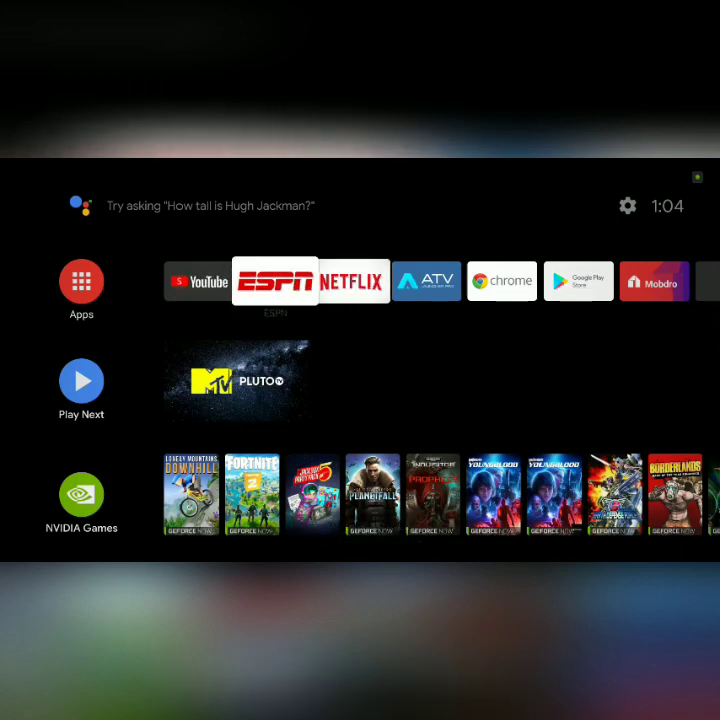
# Open the About page under Device Preferences in the TV Settings.
pyautogui.hscroll(3)
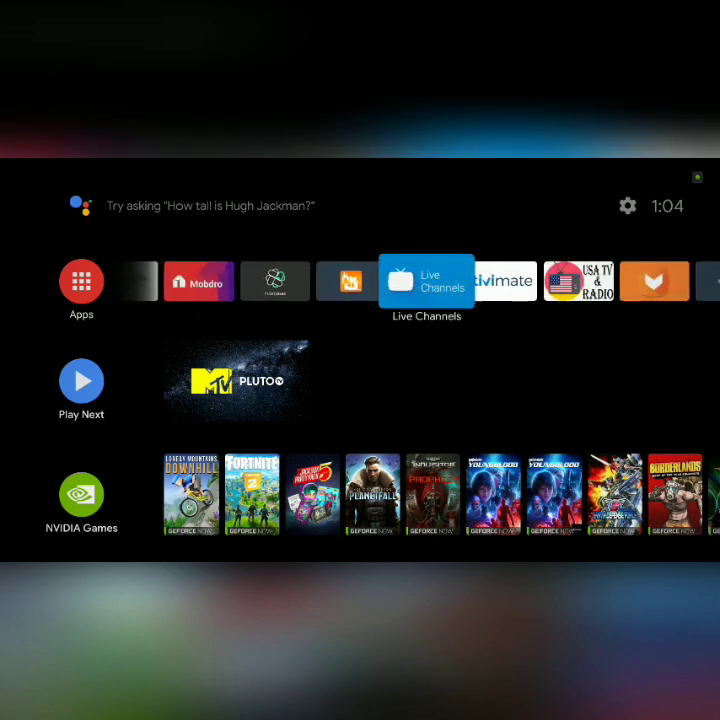
pyautogui.hscroll(3)
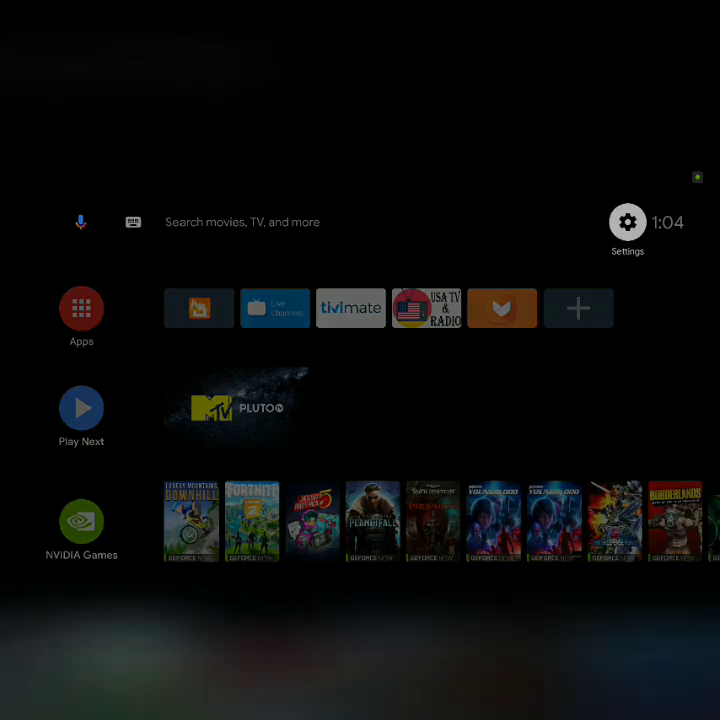
pyautogui.click(628, 222)
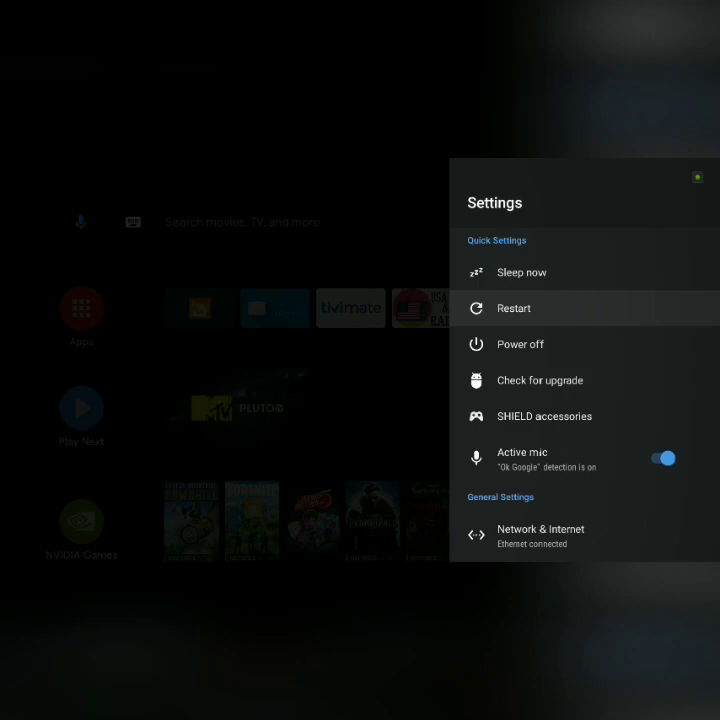
pyautogui.scroll(-3)
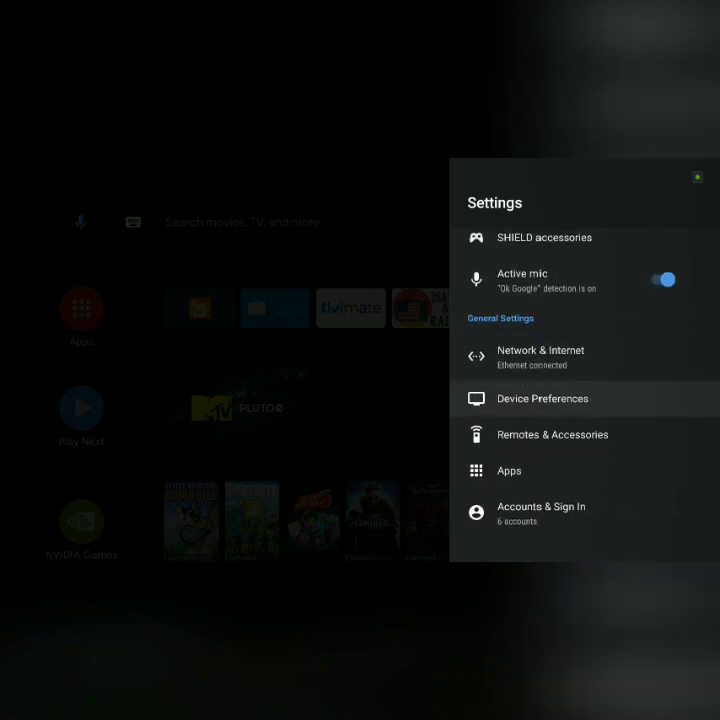
pyautogui.click(542, 398)
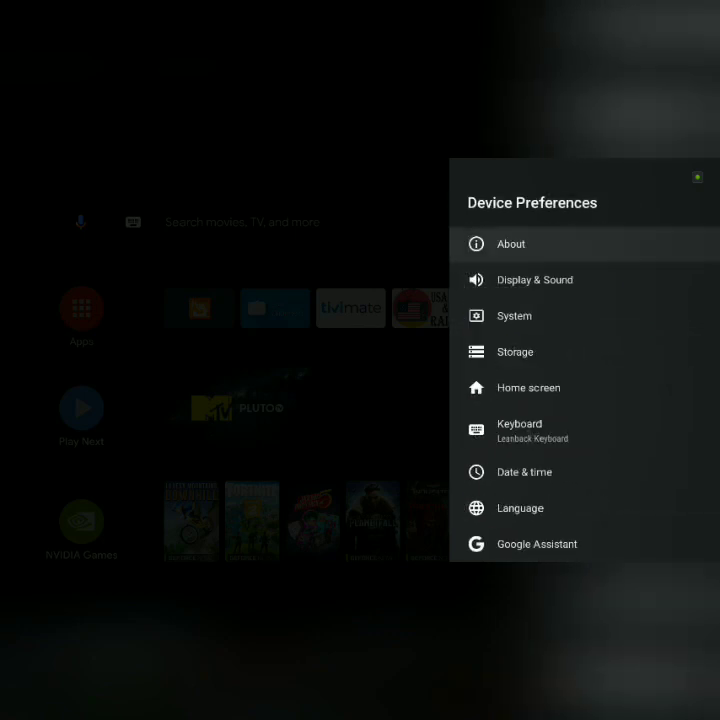
pyautogui.click(510, 244)
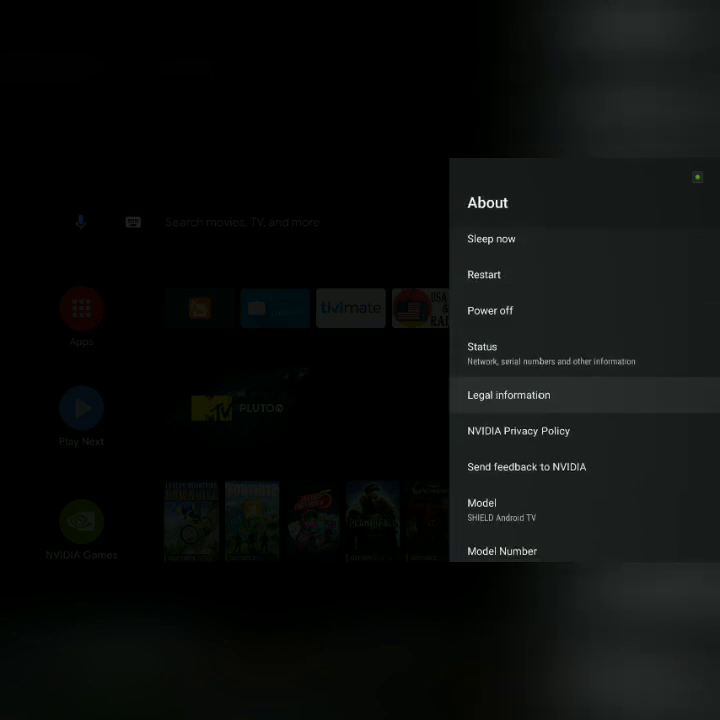
# Select Build to enable developer mode, then scroll Device Preferences to its end.
pyautogui.scroll(-3)
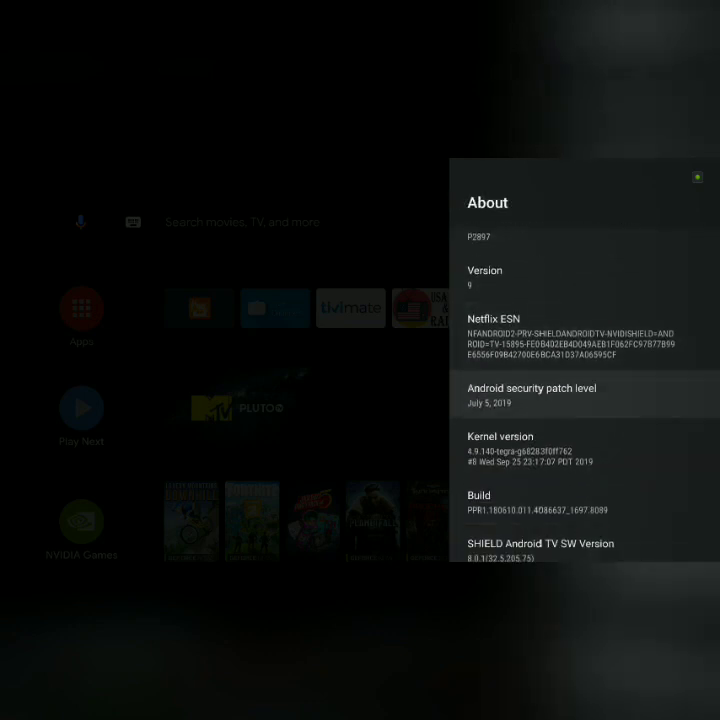
pyautogui.scroll(-3)
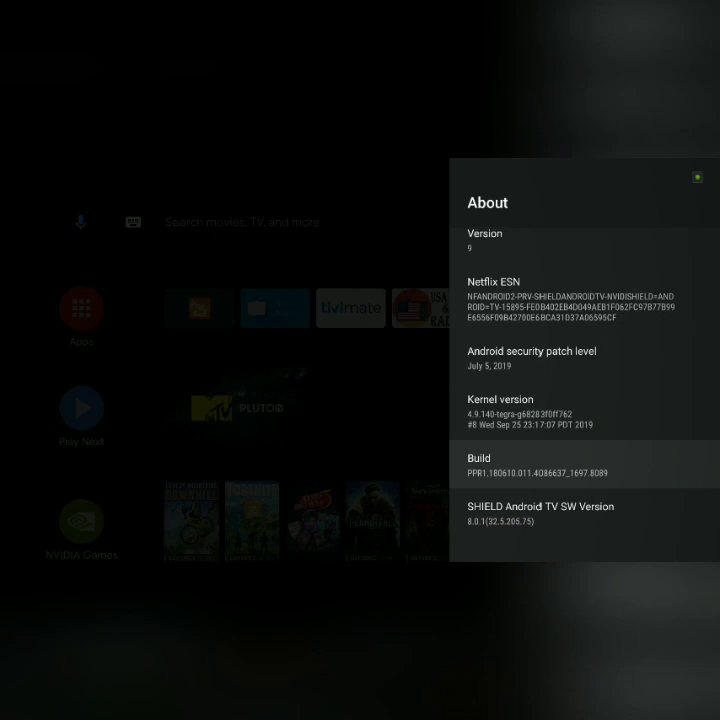
pyautogui.click(582, 464)
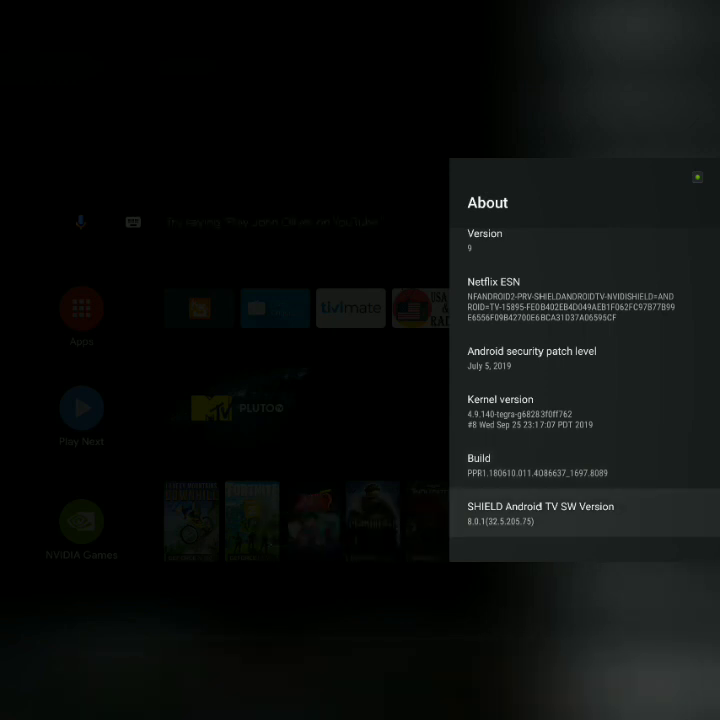
pyautogui.press('Back')
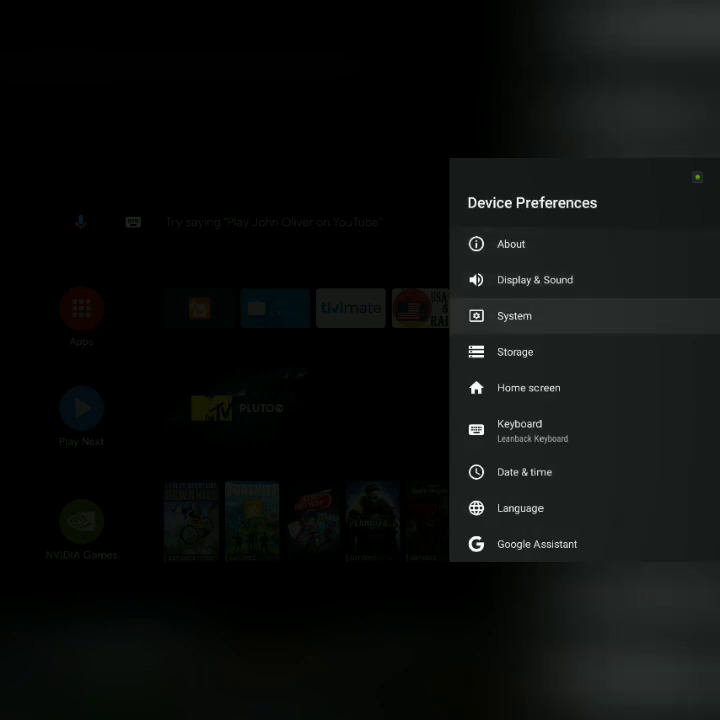
pyautogui.scroll(-3)
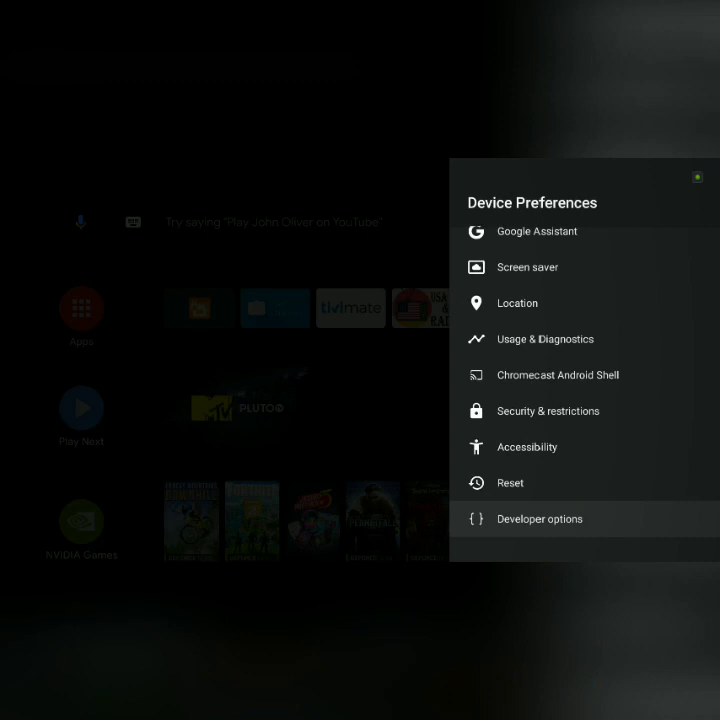
# Open Developer options from Device Preferences and scroll through its settings.
pyautogui.click(538, 518)
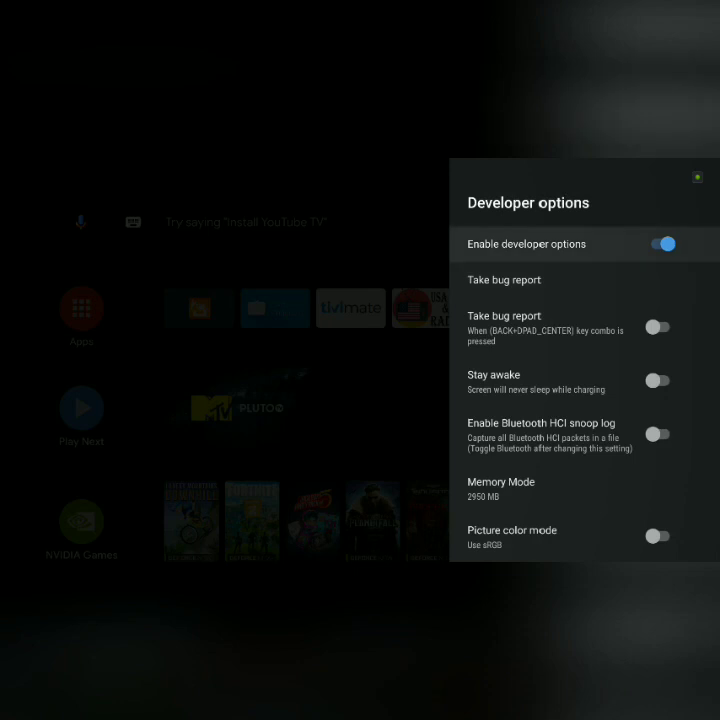
pyautogui.scroll(-3)
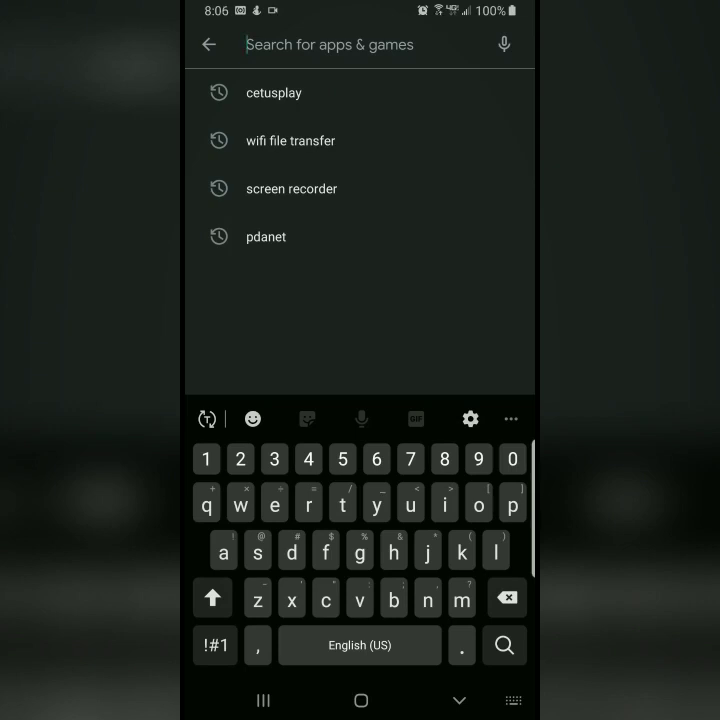
# Search the Play Store for 'easy fi' and open the Easy Fire Tools listing.
pyautogui.write('easy')
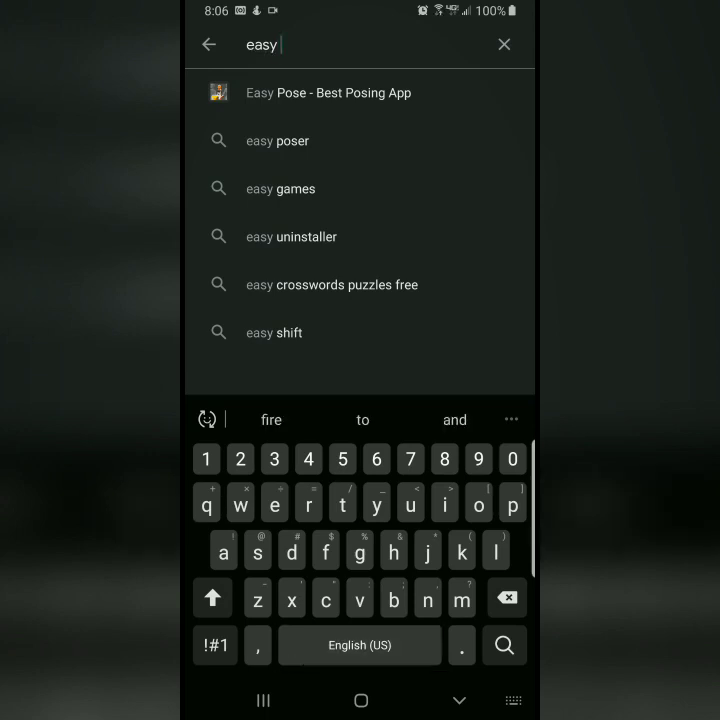
pyautogui.write('f')
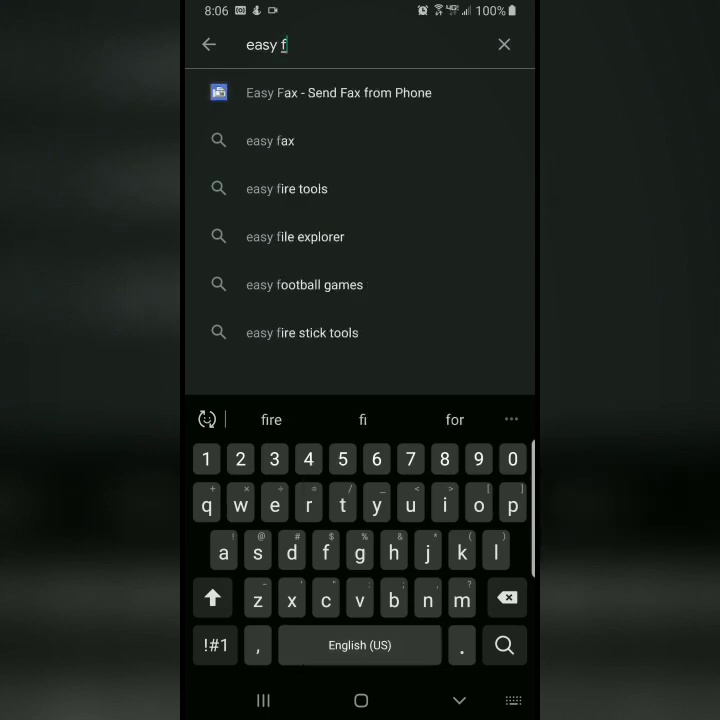
pyautogui.write('i')
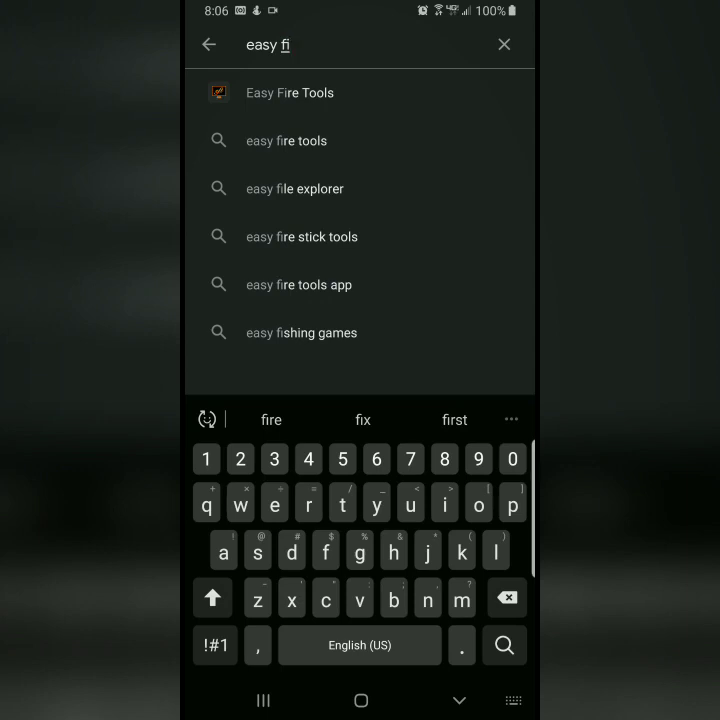
pyautogui.click(290, 92)
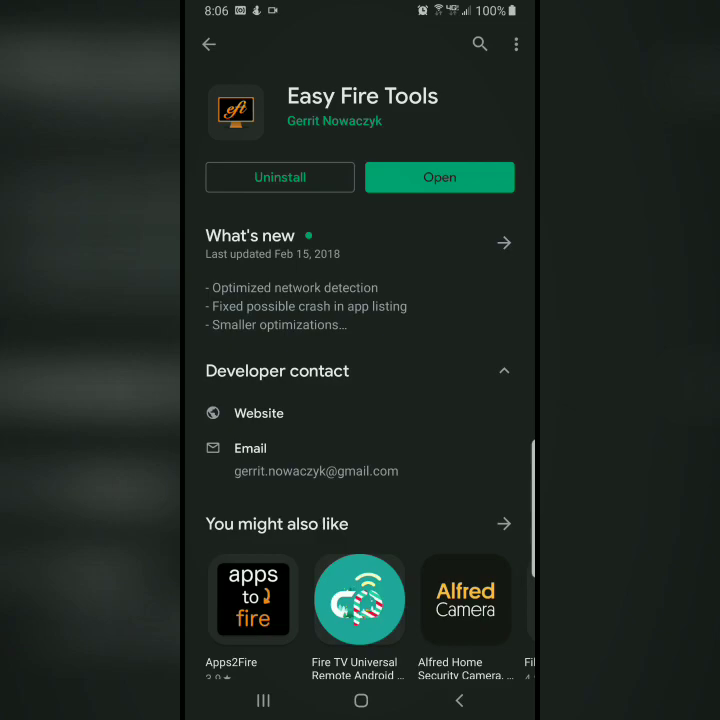
# Launch Easy Fire Tools and scroll its Sideload installed-apps list back to the top.
pyautogui.click(438, 177)
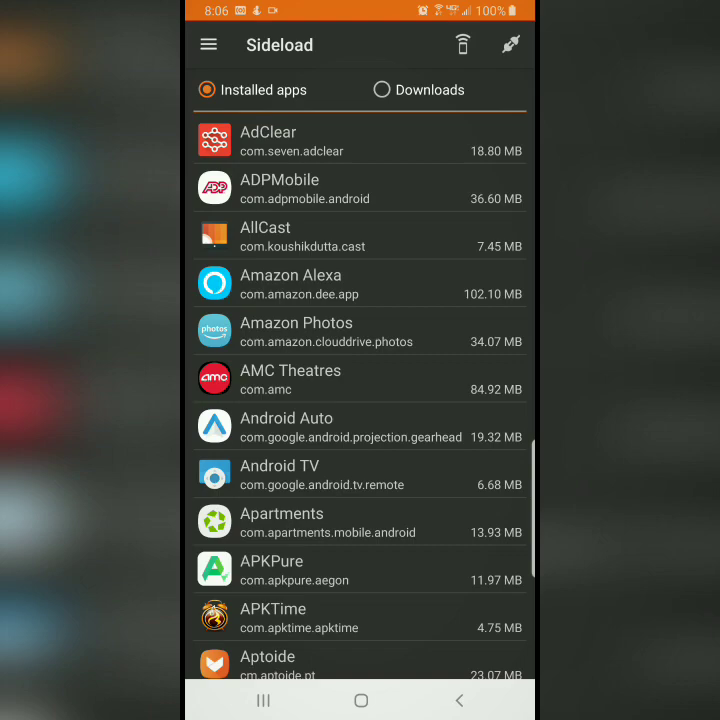
pyautogui.scroll(-3)
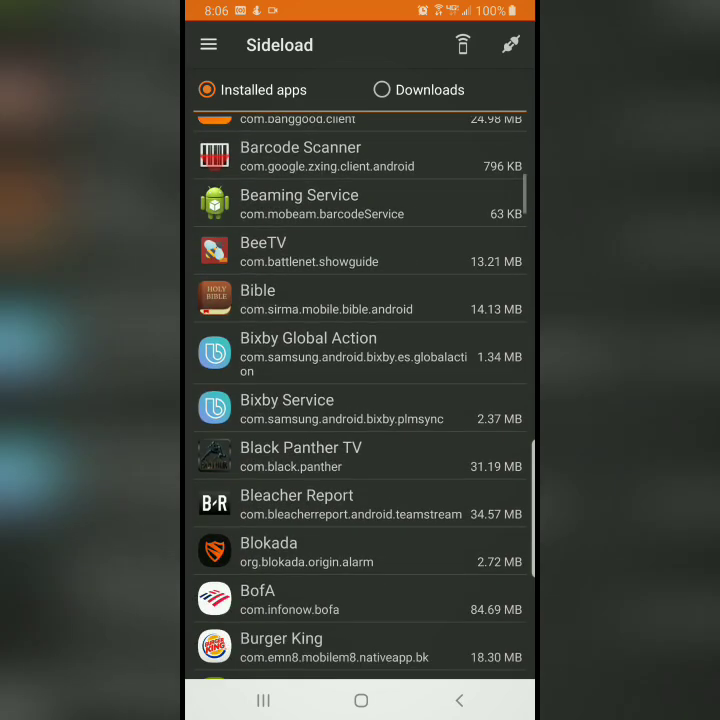
pyautogui.scroll(-3)
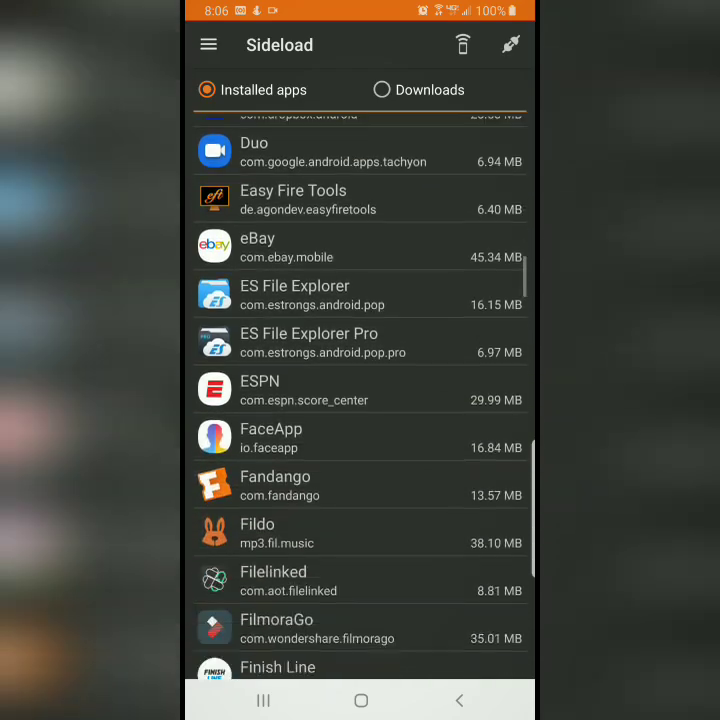
pyautogui.scroll(-3)
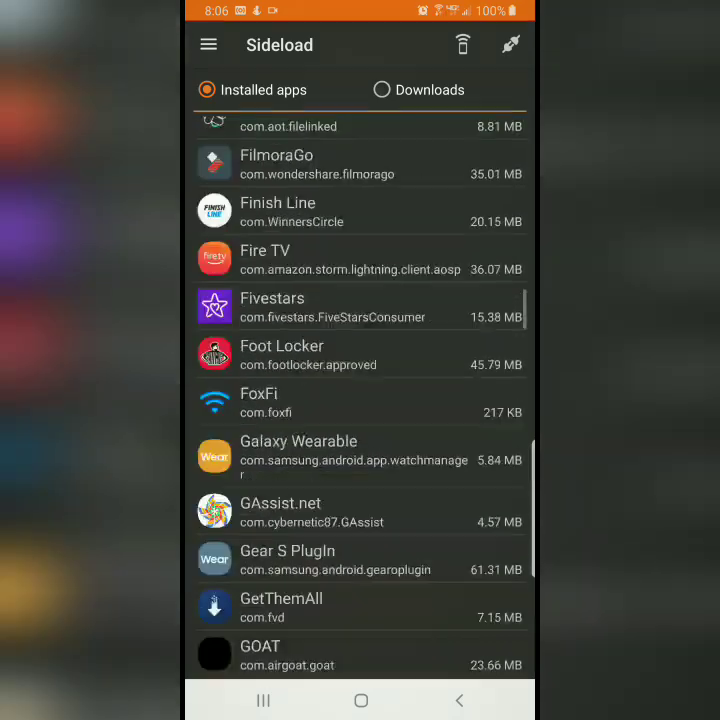
pyautogui.scroll(3)
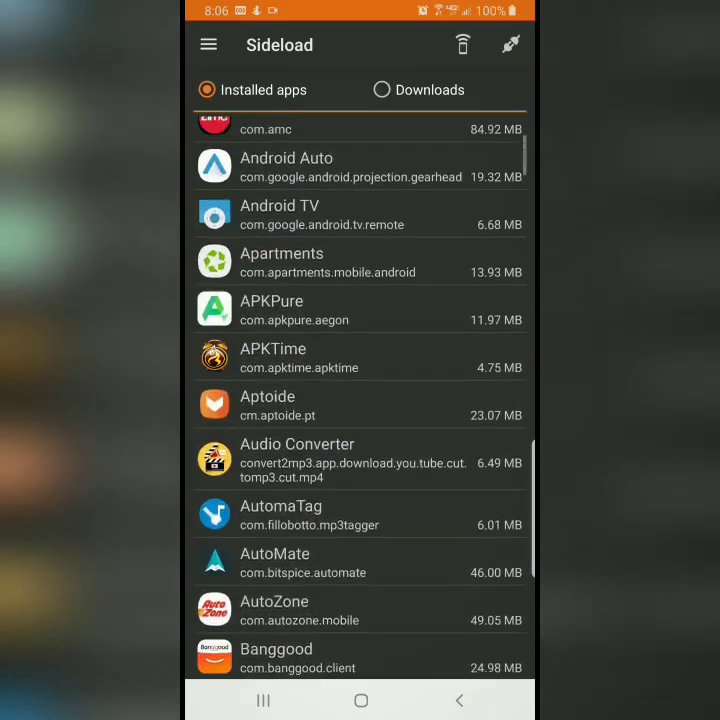
pyautogui.scroll(-3)
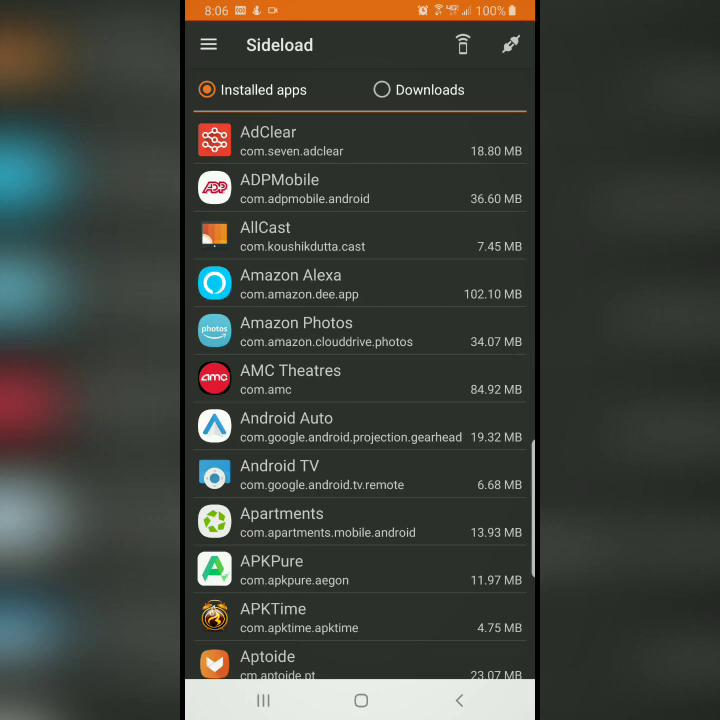
# Discover network devices and connect to SHIELD at 10.0.0.48.
pyautogui.click(462, 44)
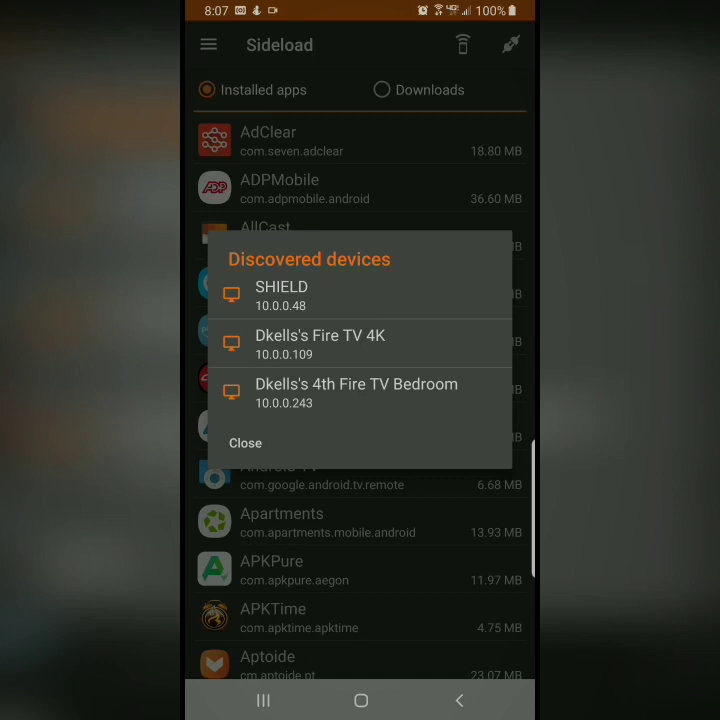
pyautogui.click(281, 295)
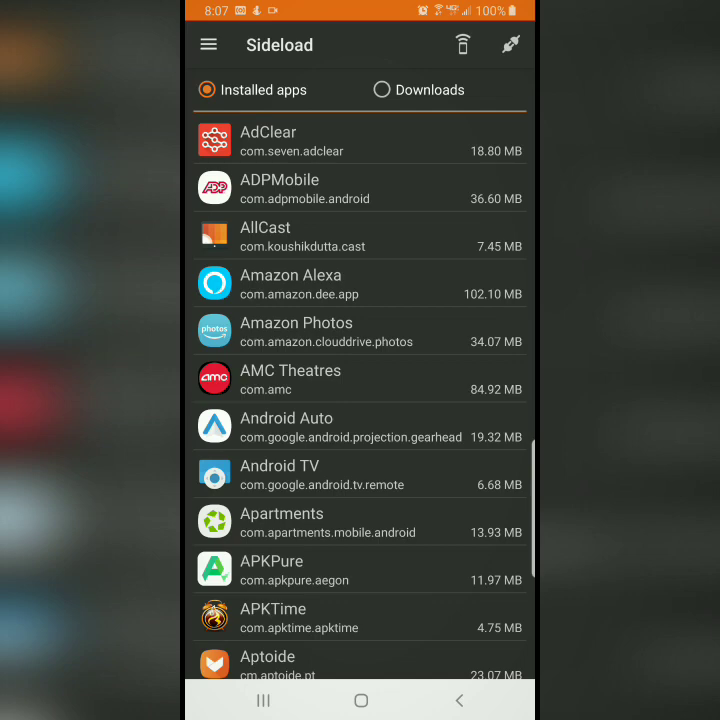
pyautogui.click(463, 45)
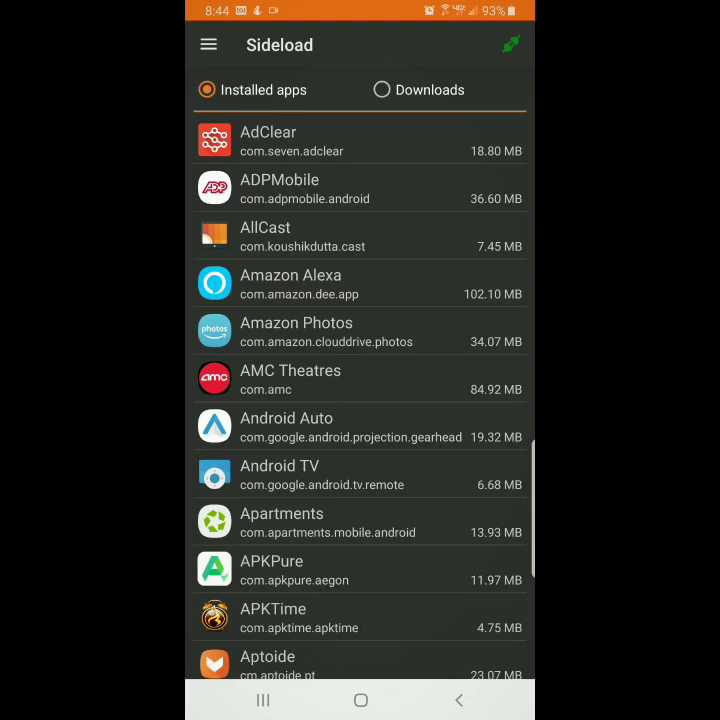
# Scroll the installed apps list down to the M–O entries near NFL Live Streaming.
pyautogui.scroll(-3)
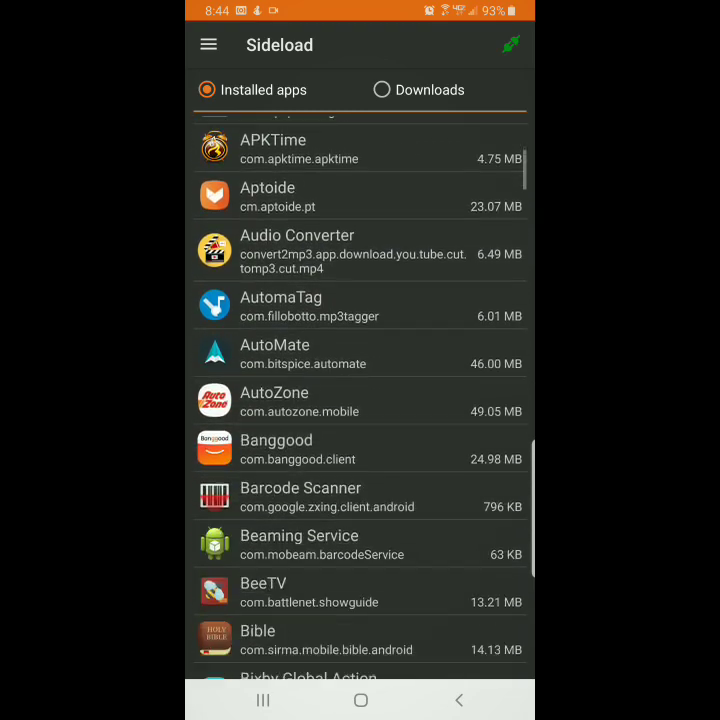
pyautogui.scroll(-3)
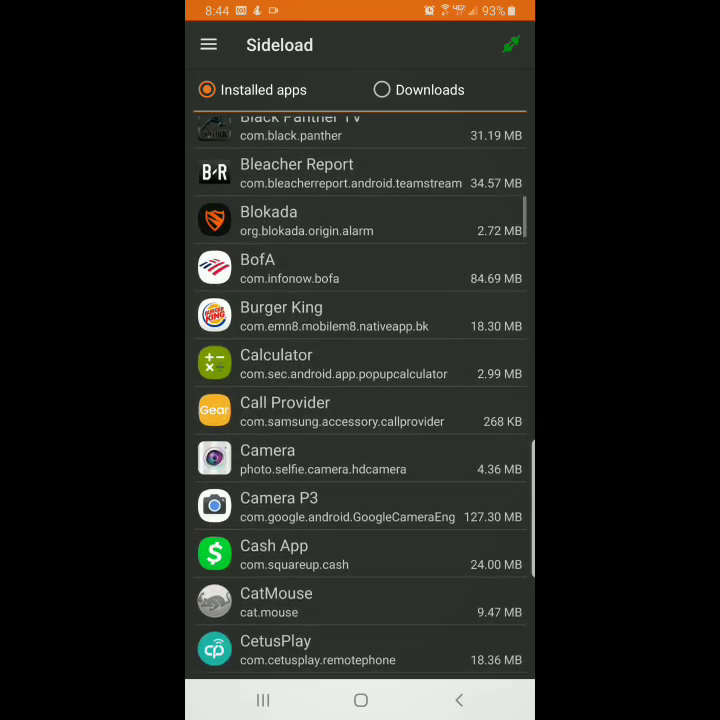
pyautogui.scroll(-3)
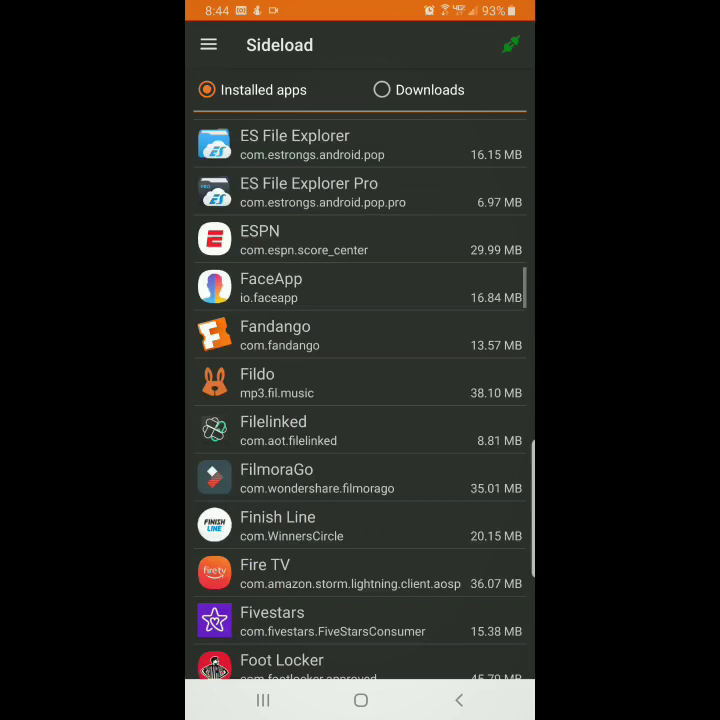
pyautogui.scroll(-3)
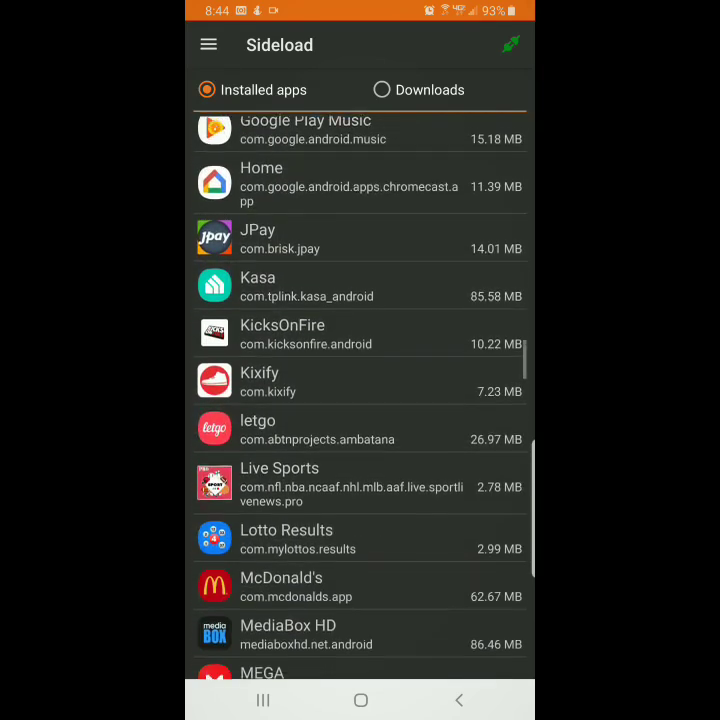
pyautogui.scroll(-3)
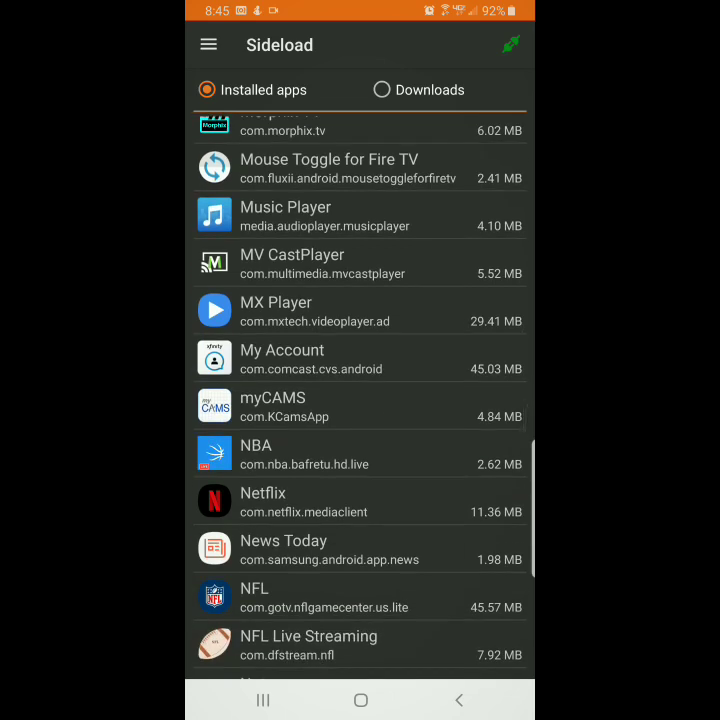
pyautogui.scroll(-3)
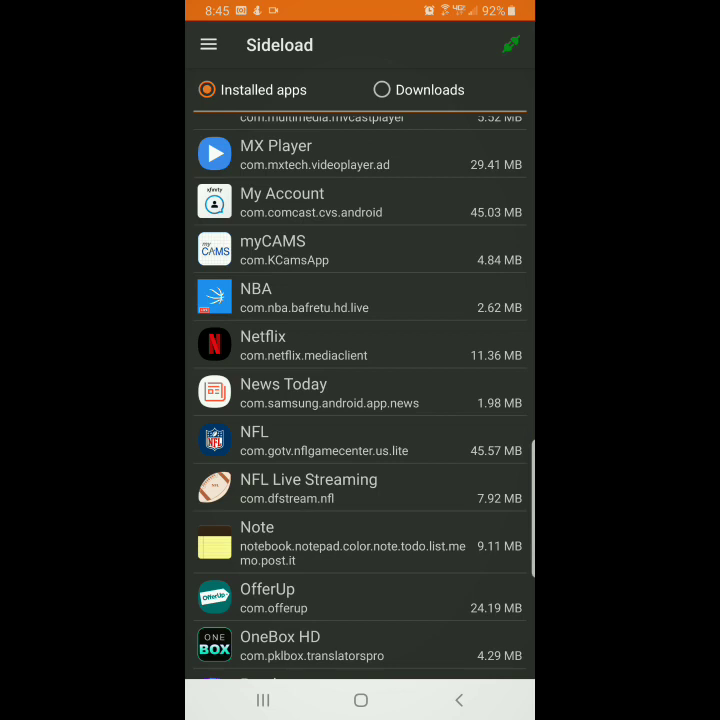
# Sideload NFL Live Streaming to the TV, confirming Yes, then go to the phone's home screen.
pyautogui.click(308, 488)
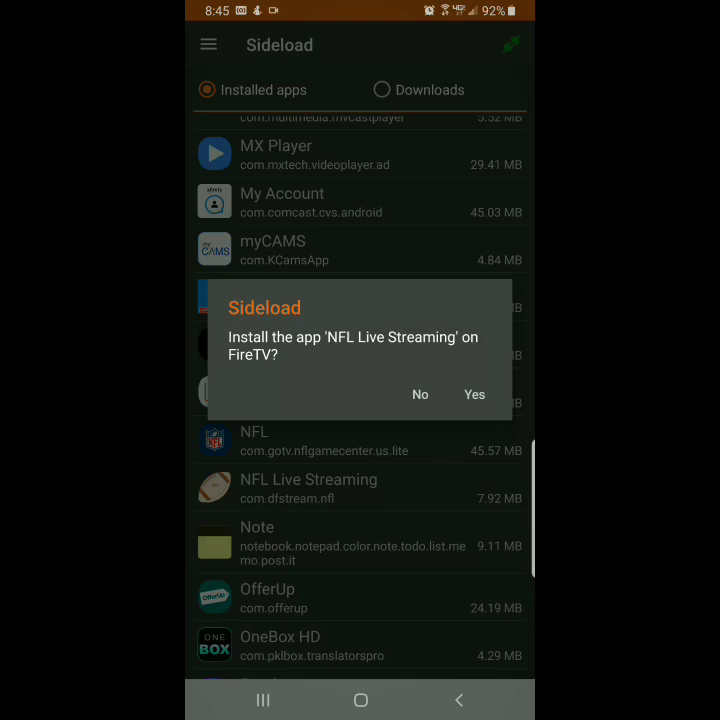
pyautogui.click(474, 394)
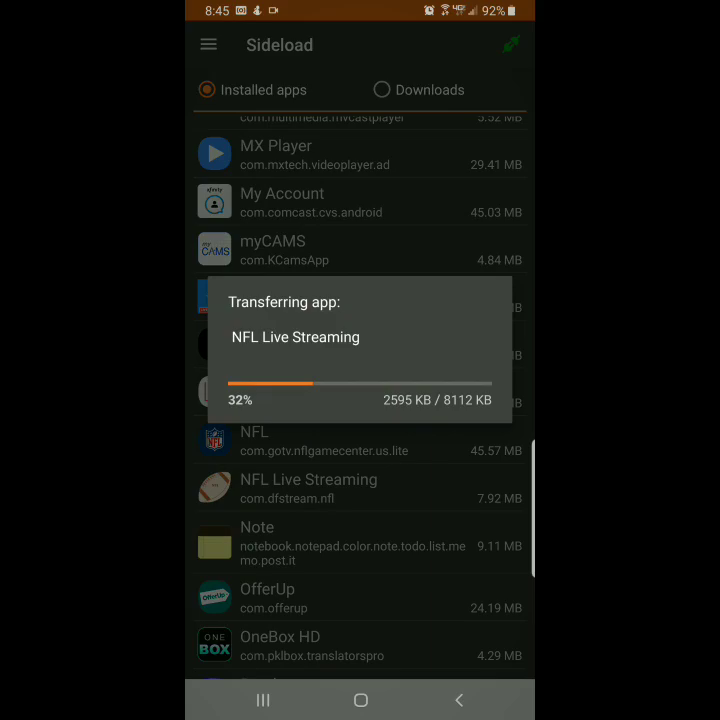
pyautogui.click(360, 699)
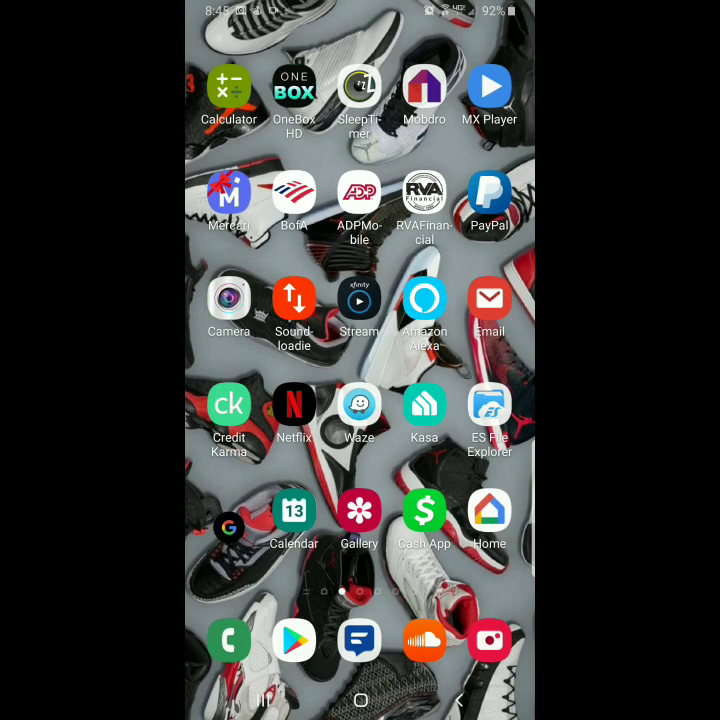
# Launch the phone's Camera app from the Samsung home screen.
pyautogui.click(229, 299)
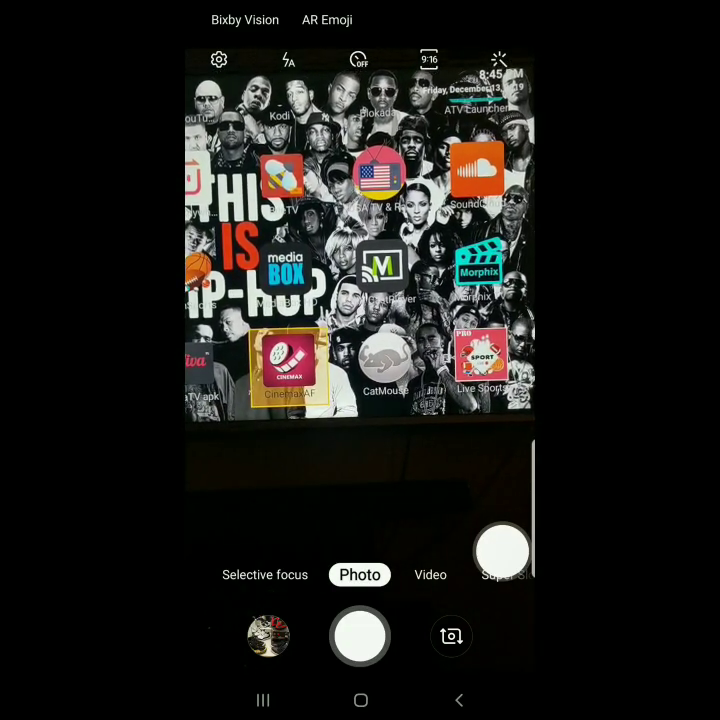
# Focus the camera on the TV launcher's app rows.
pyautogui.click(359, 636)
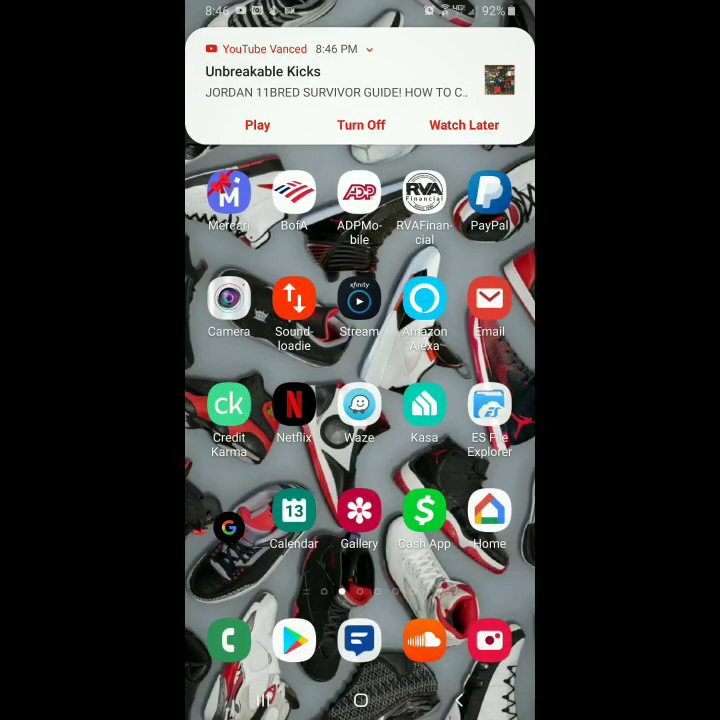
# Reopen Easy Fire Tools from the phone's apps page.
pyautogui.hscroll(-3)
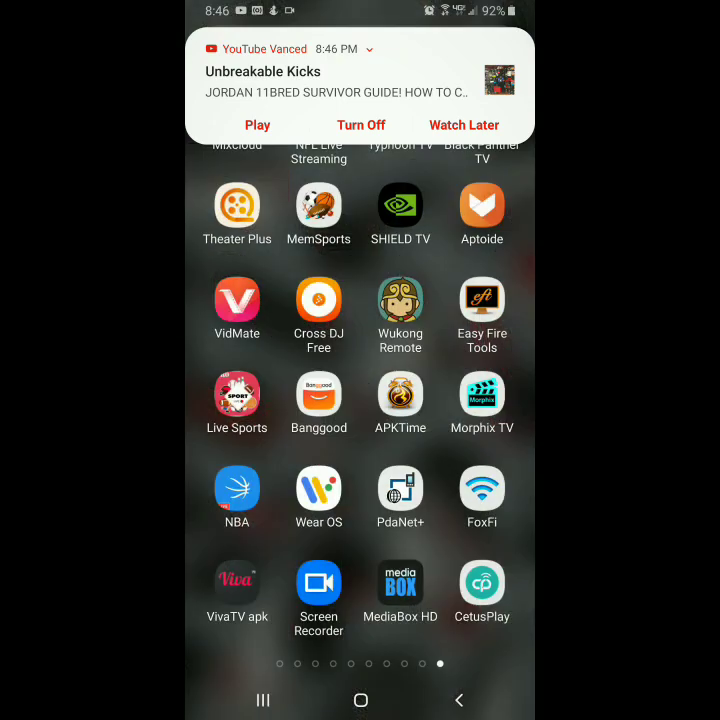
pyautogui.click(482, 393)
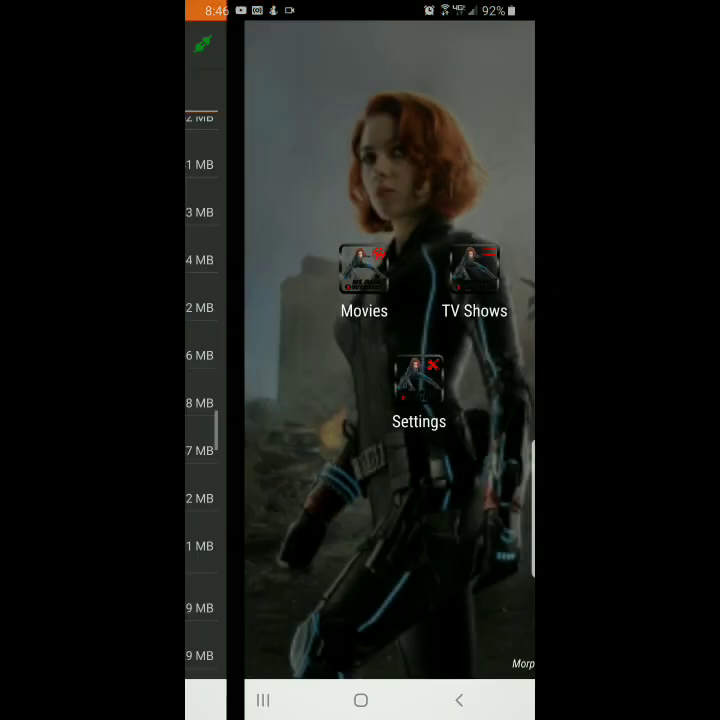
pyautogui.click(459, 700)
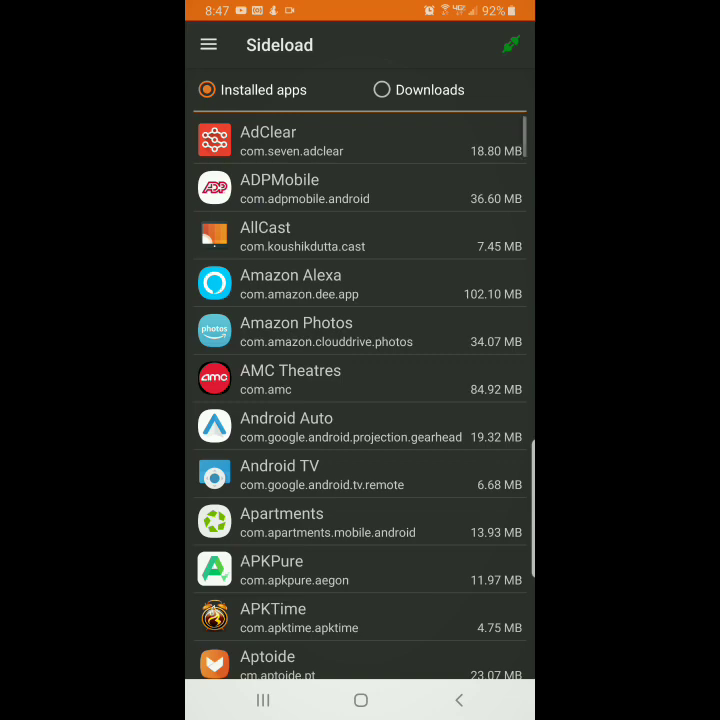
pyautogui.scroll(-3)
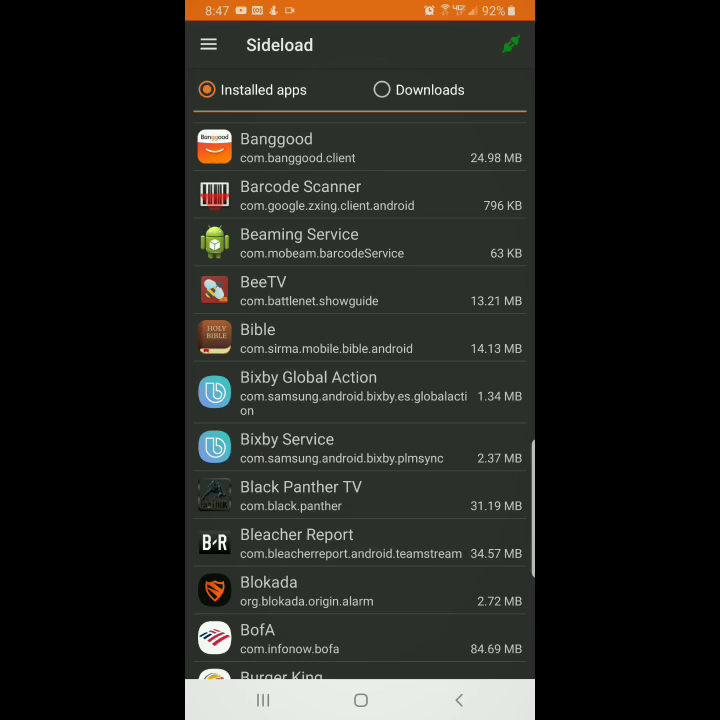
pyautogui.scroll(3)
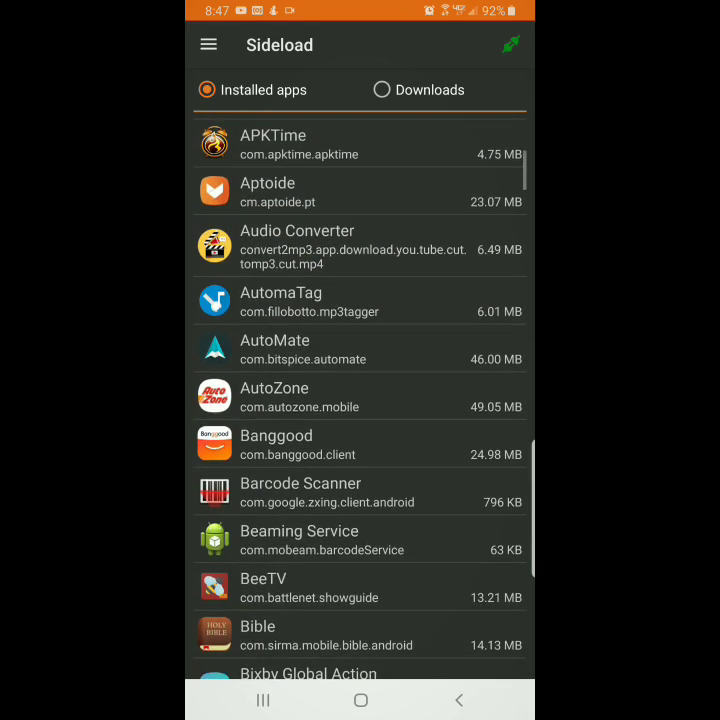
pyautogui.scroll(-3)
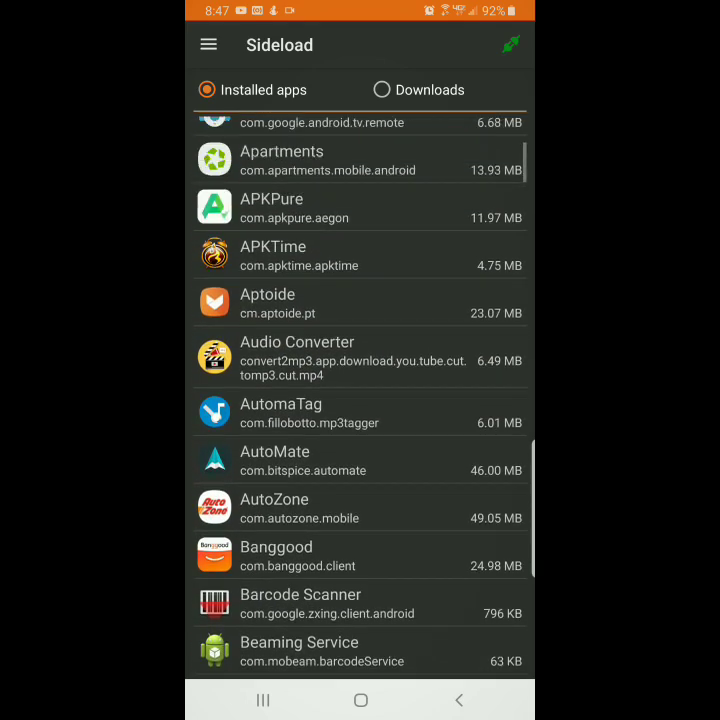